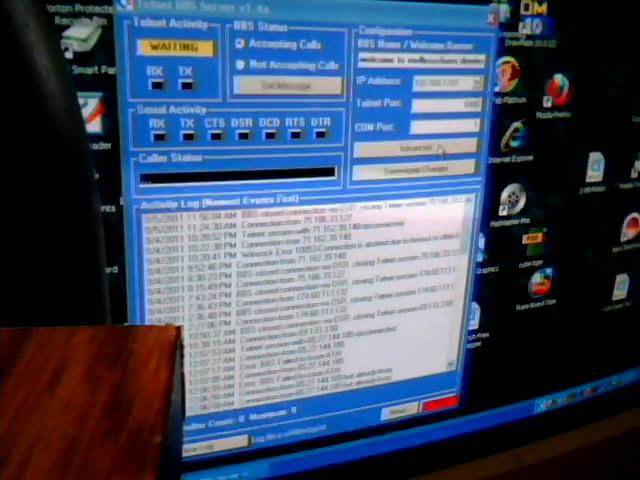
Open the advanced server settings at the Comms serial port and modem options
click(416, 148)
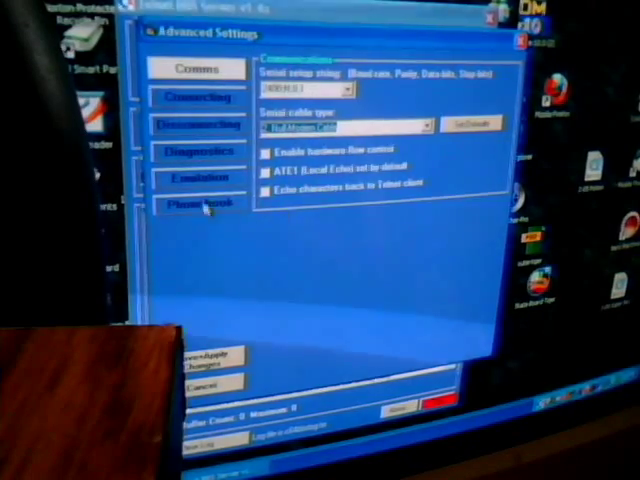
Show the Connecting options for incoming and outgoing connection handling
click(196, 96)
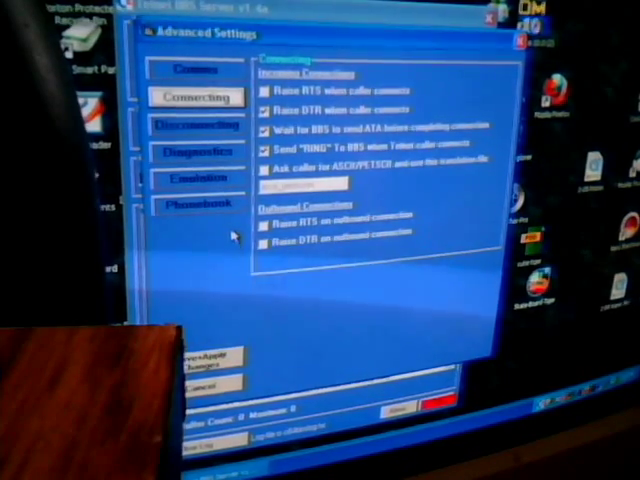
Show the Disconnecting options for disconnect detection and actions
click(192, 124)
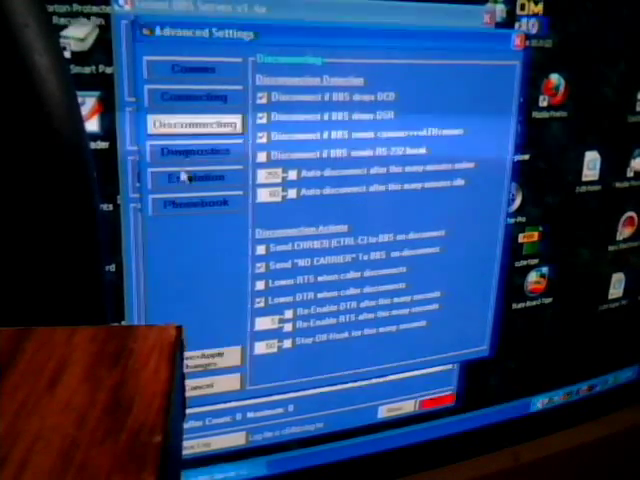
Review Diagnostics, then show Emulation with Allow Outgoing Calls enabled and Hayes emulation options
click(196, 150)
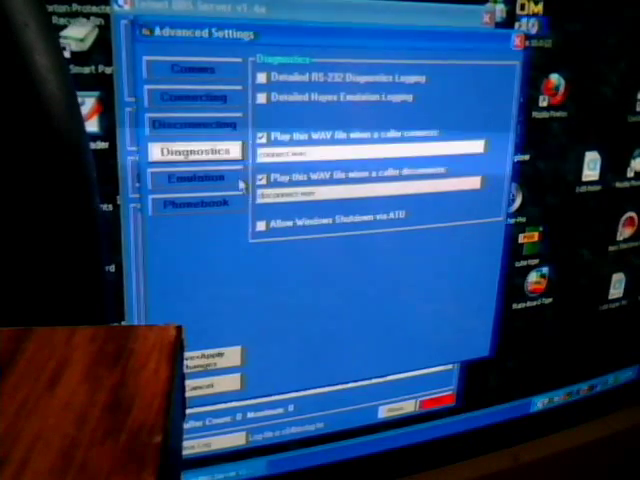
click(190, 178)
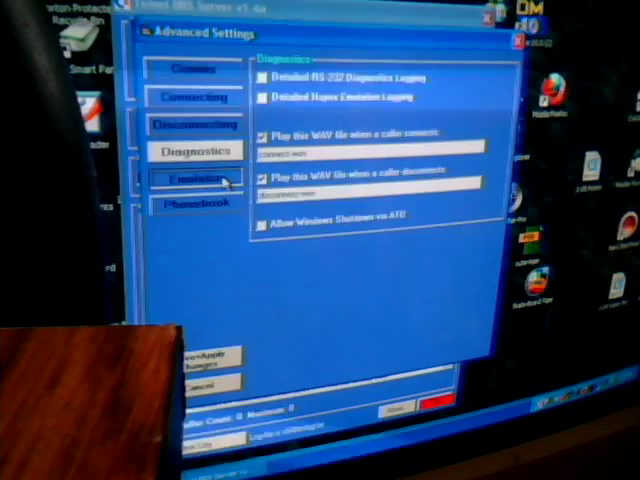
click(192, 180)
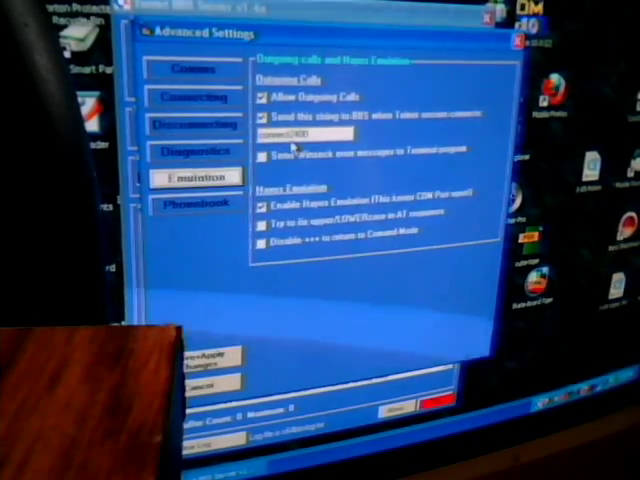